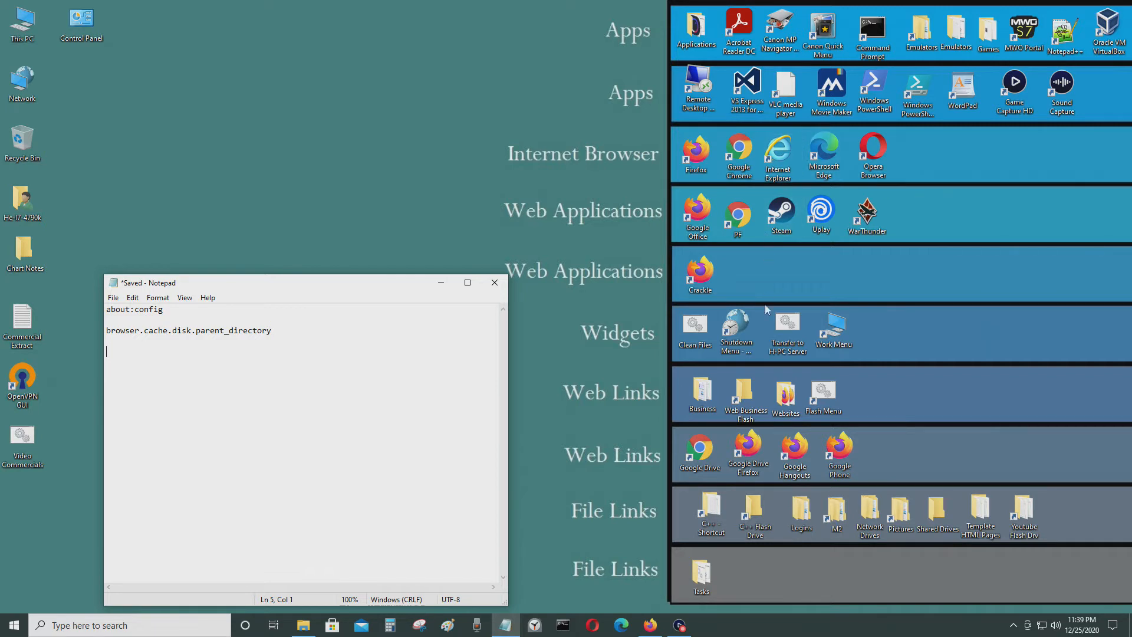
pyautogui.moveTo(759, 359)
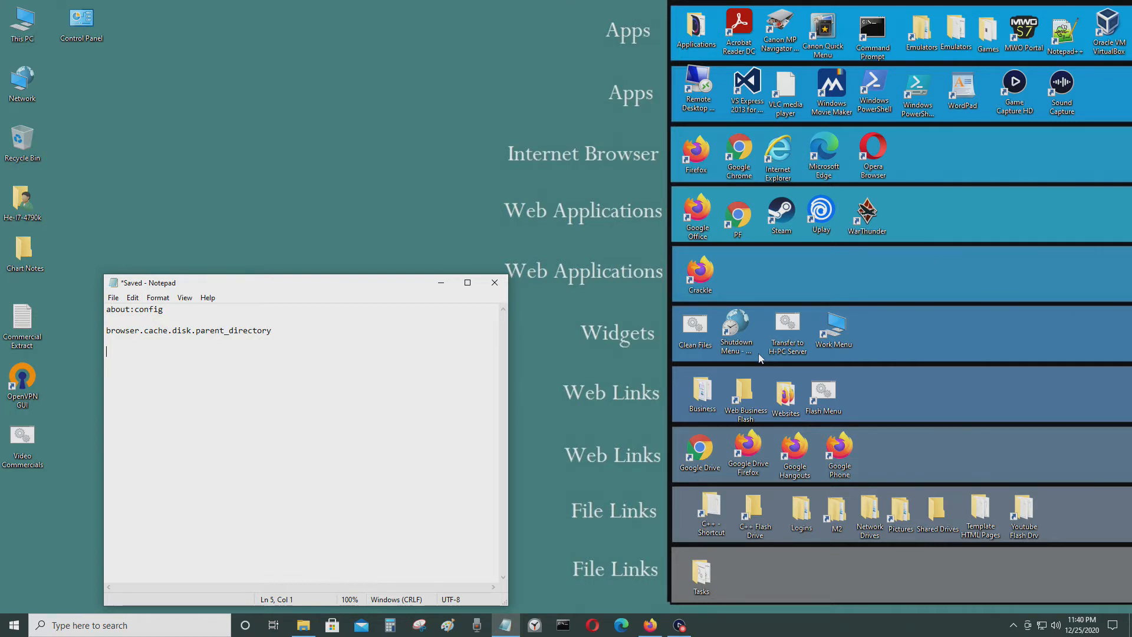
pyautogui.moveTo(653, 604)
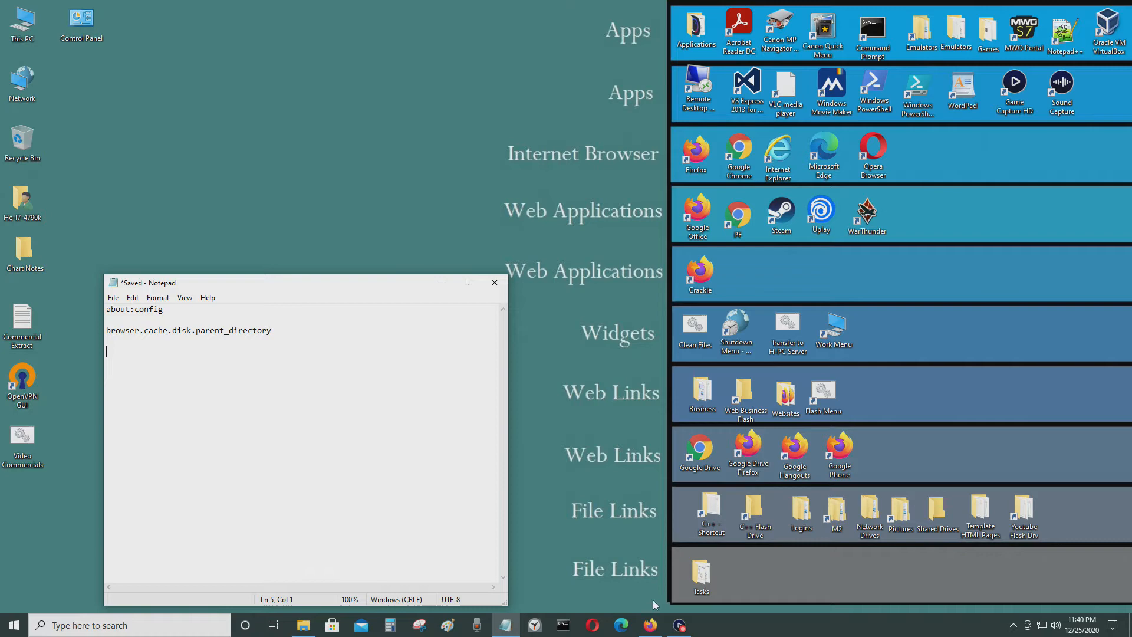
# Bring up Firefox and load the about:config page.
pyautogui.rightClick(649, 624)
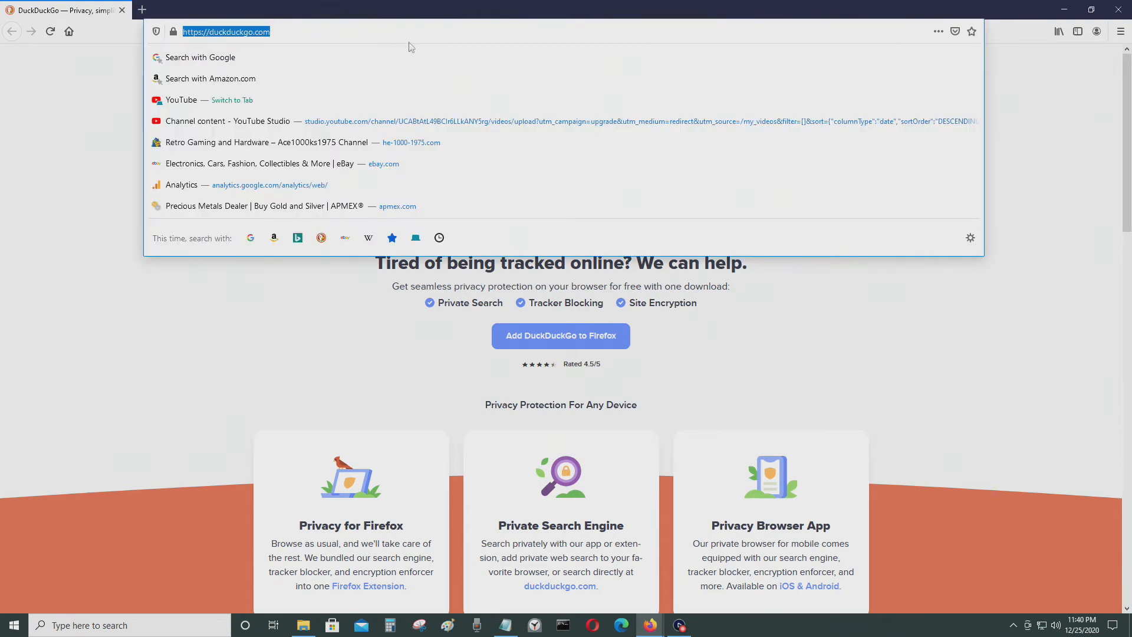
pyautogui.write('ab')
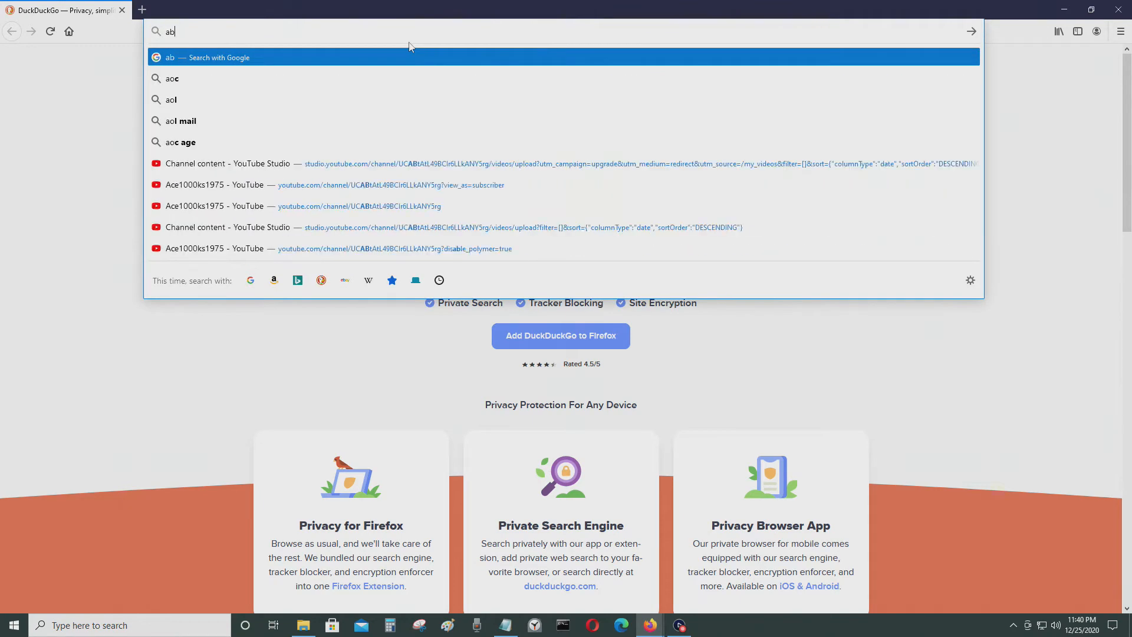
pyautogui.write('about:config')
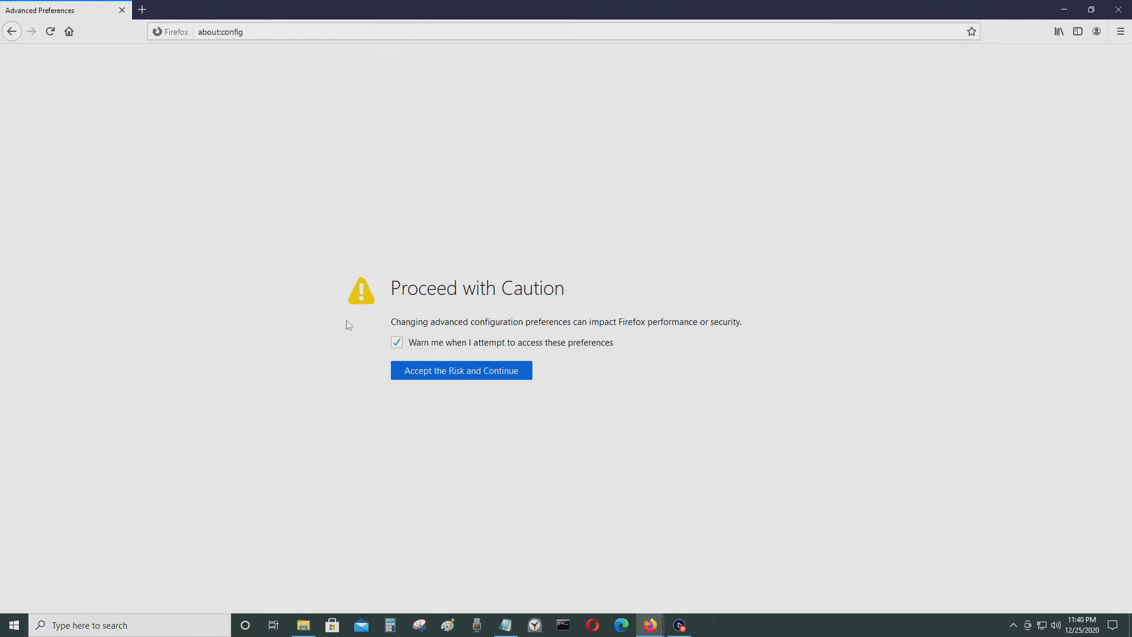
pyautogui.moveTo(480, 307)
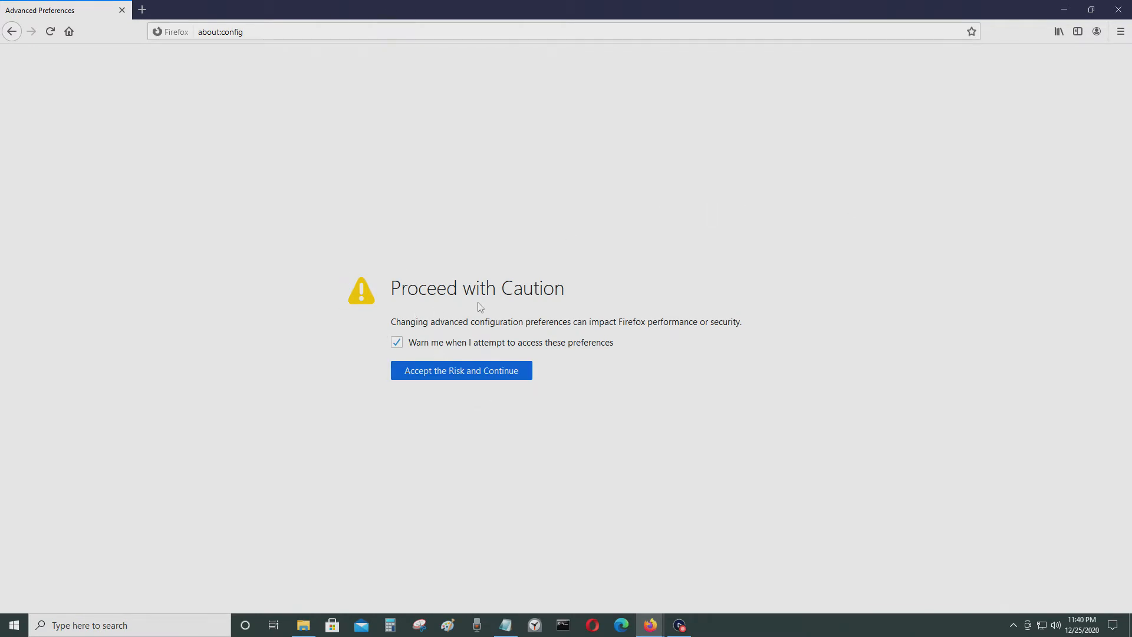
pyautogui.moveTo(408, 363)
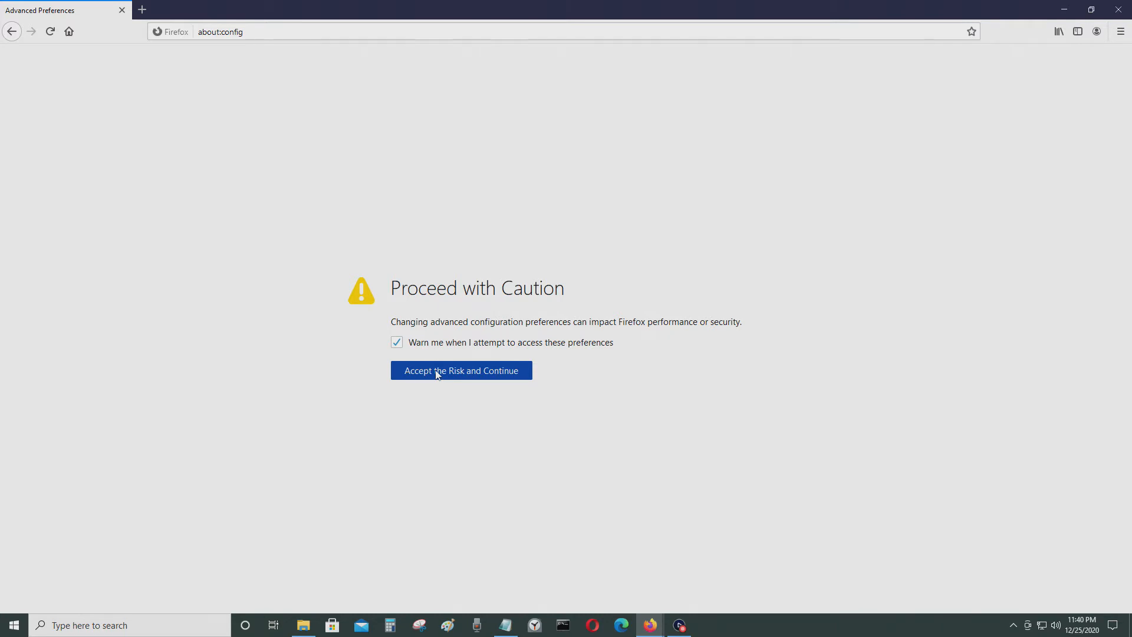
# Accept the risk warning and search for browser.cache.disk.parent_directory.
pyautogui.click(460, 370)
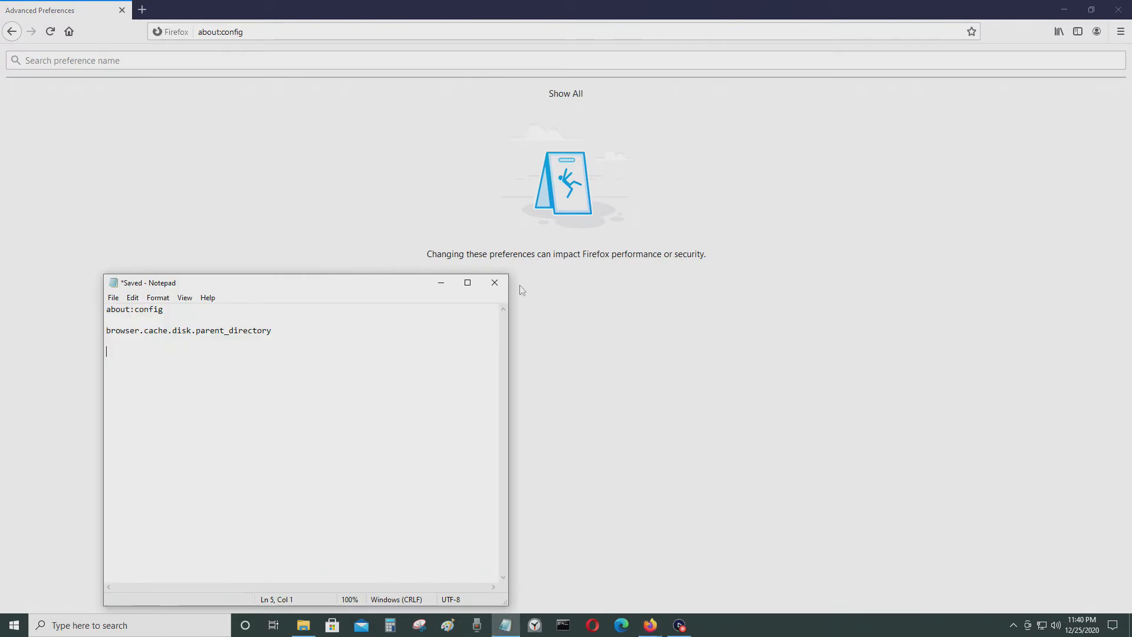
pyautogui.tripleClick(188, 330)
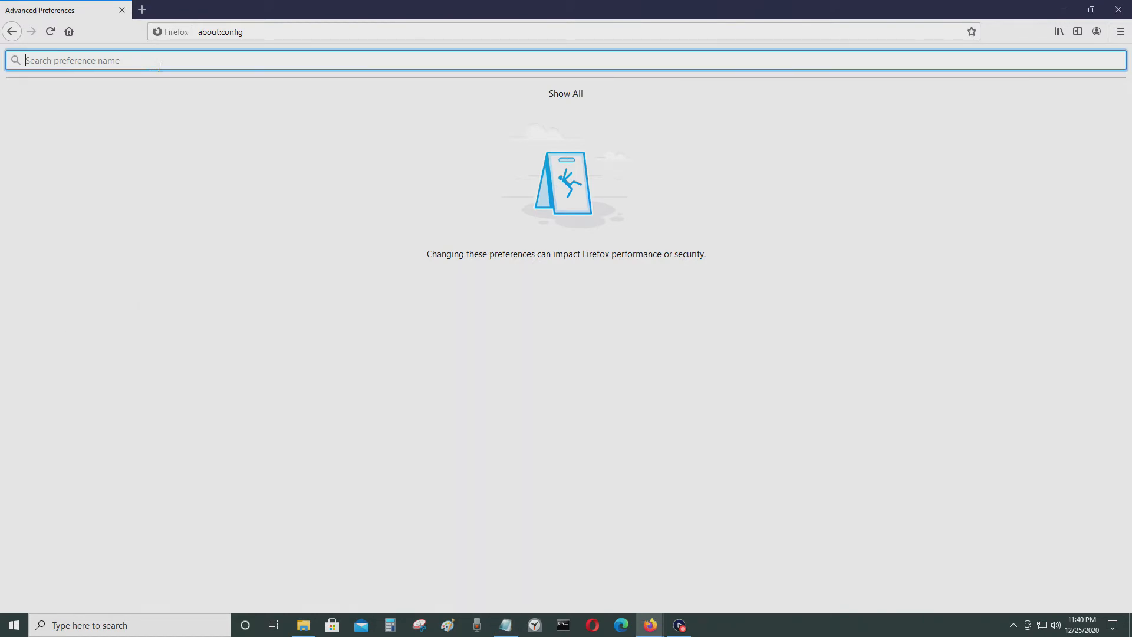
pyautogui.write('browser.cache.disk.parent_directory')
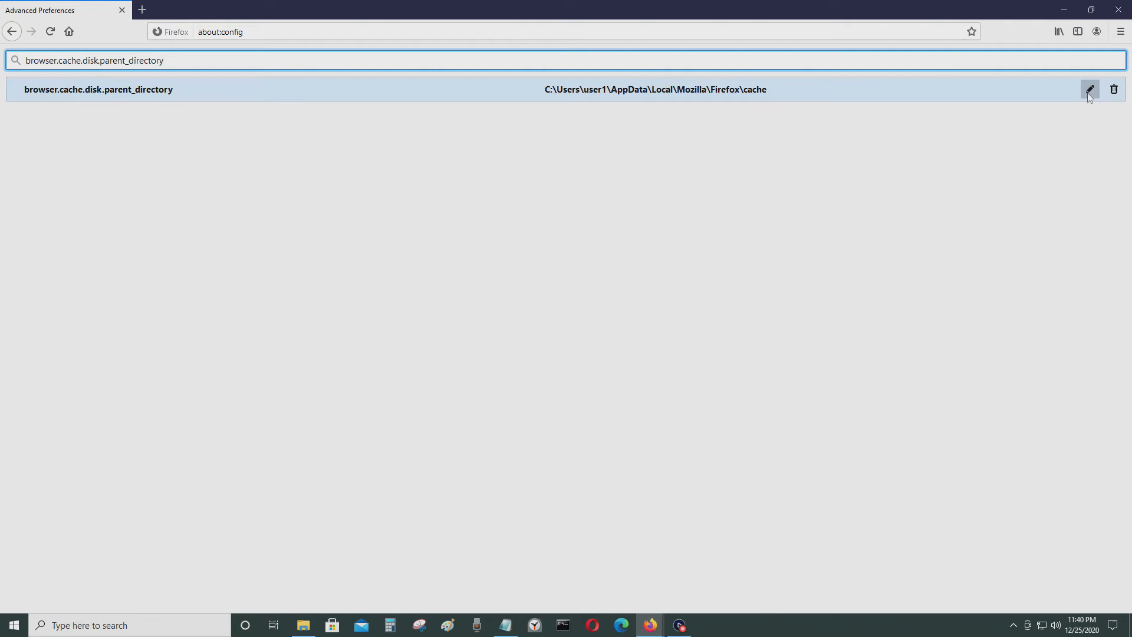
# Edit browser.cache.disk.parent_directory, replacing the path with D:\CACHE, and save it.
pyautogui.click(1089, 89)
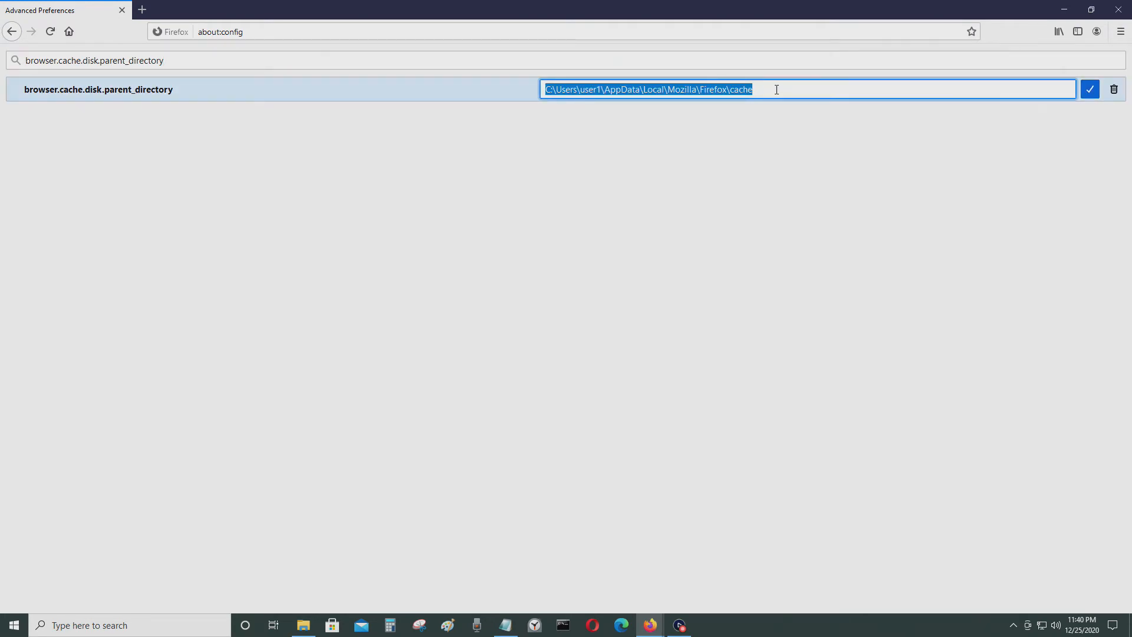
pyautogui.moveTo(820, 98)
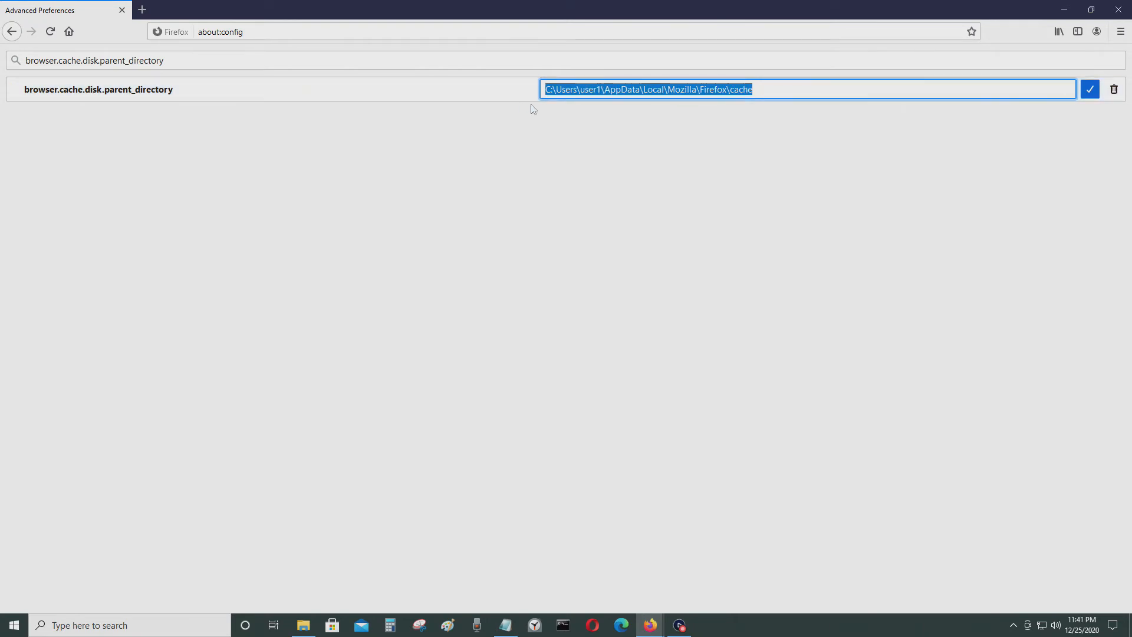
pyautogui.write('C')
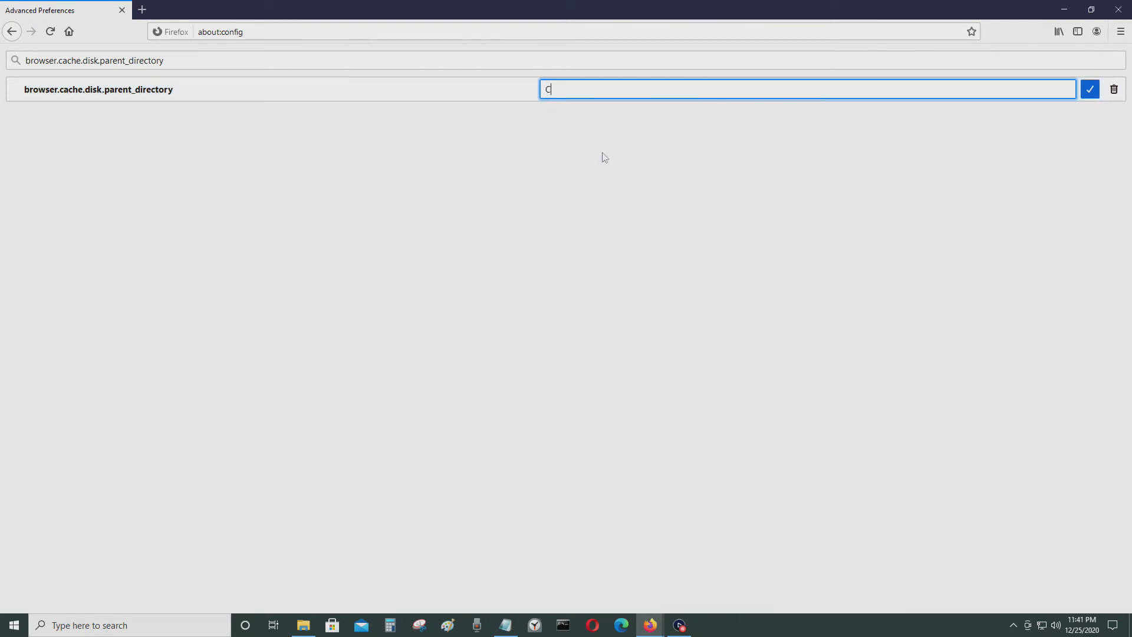
pyautogui.write(':\\CACHE')
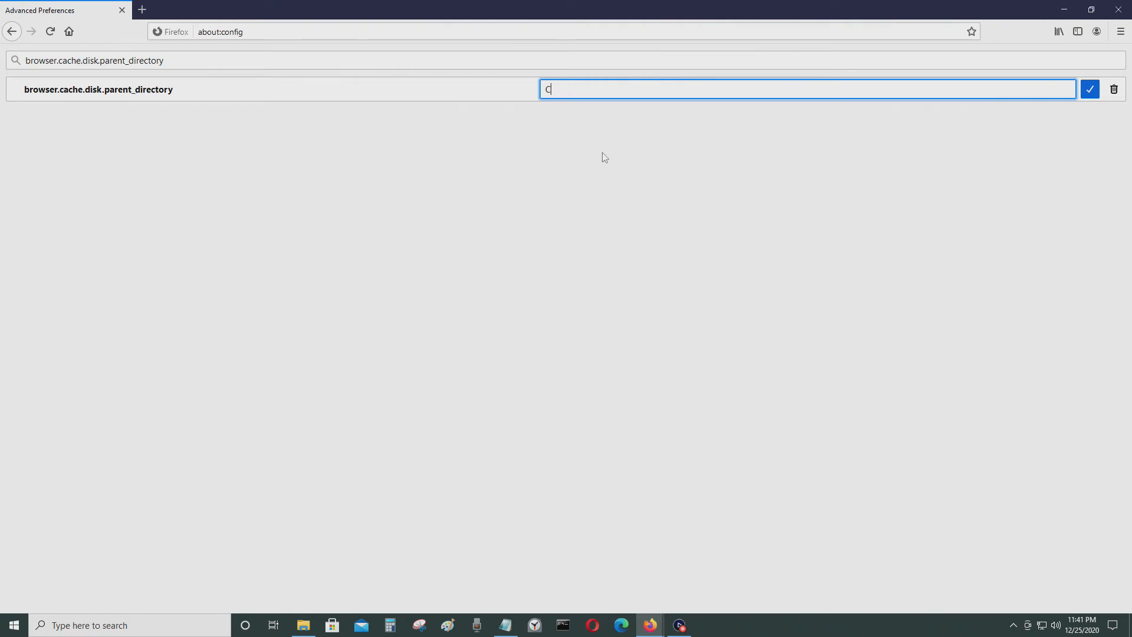
pyautogui.write('D:\\')
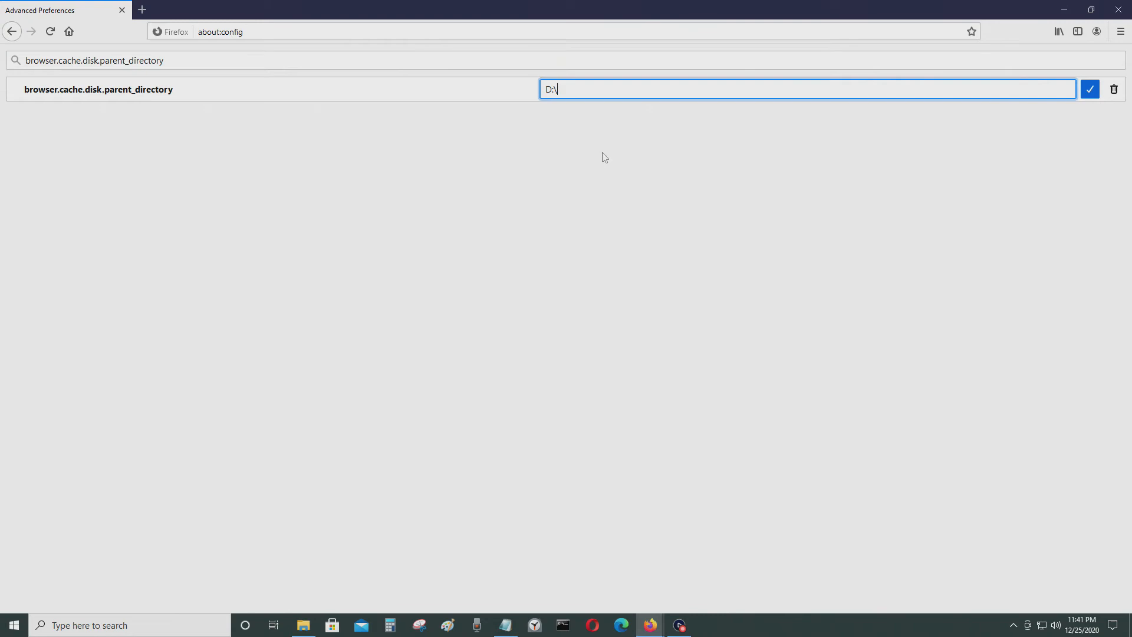
pyautogui.write('CACHE')
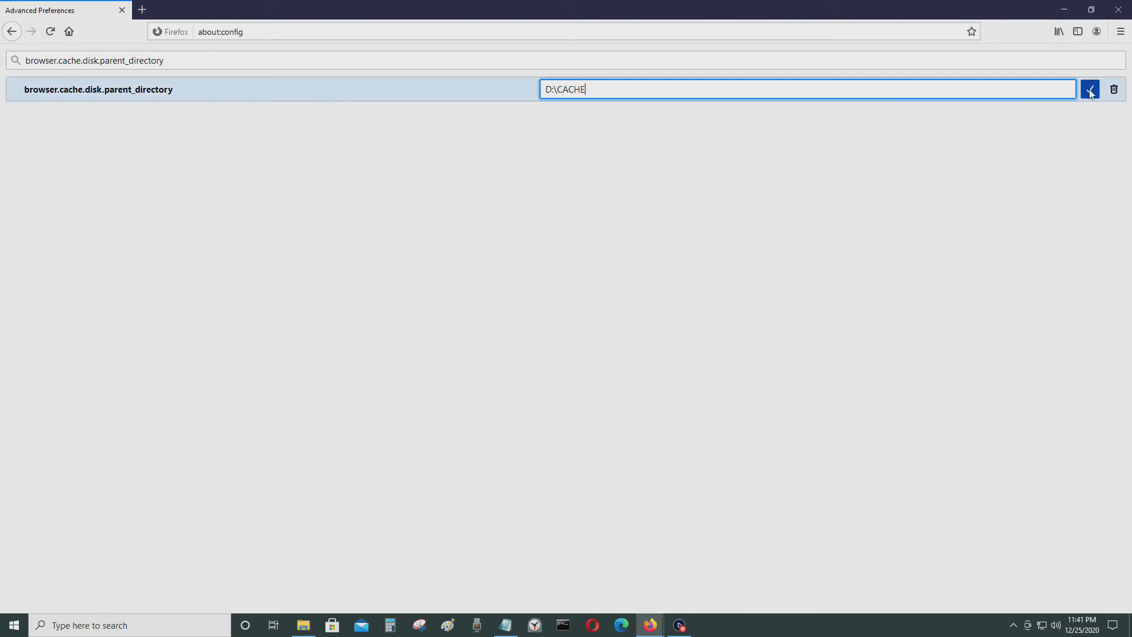
pyautogui.click(1089, 89)
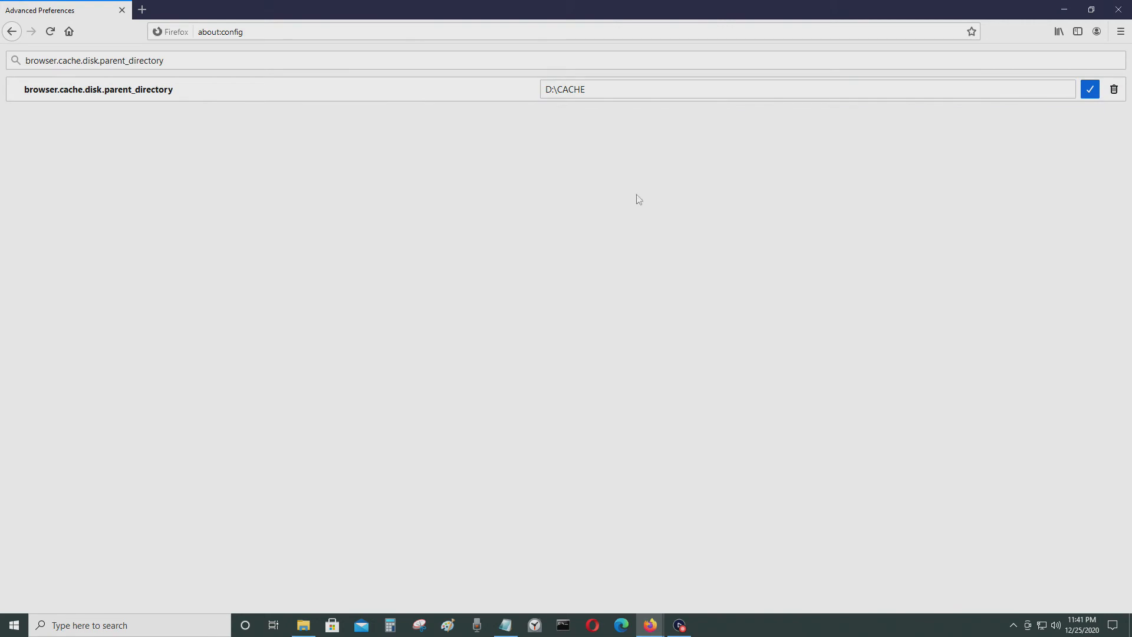
pyautogui.click(746, 89)
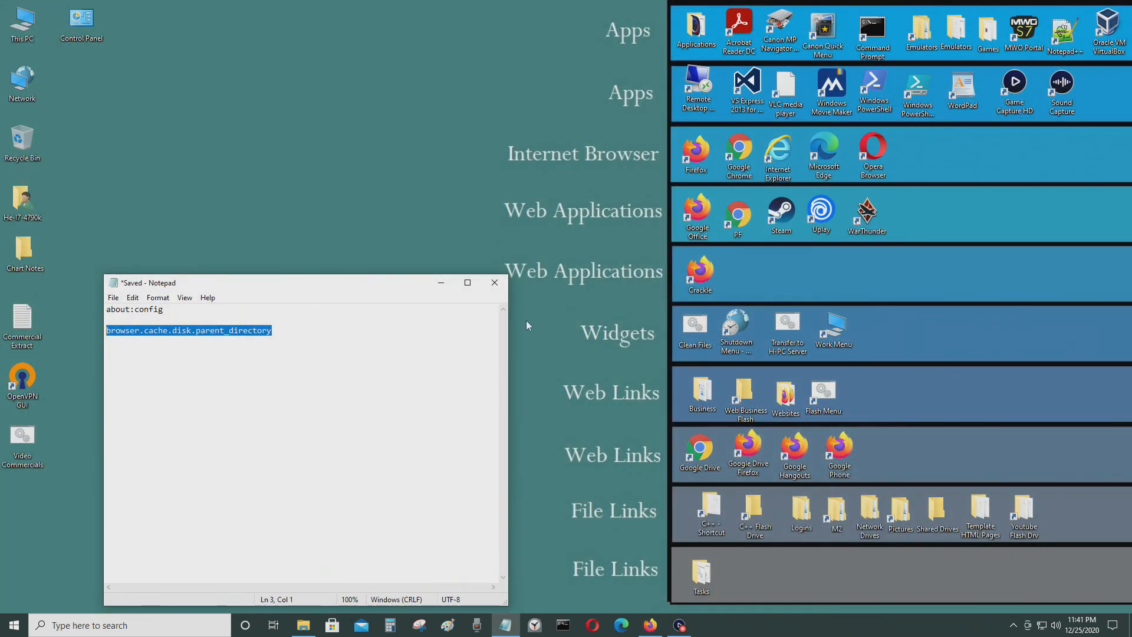
pyautogui.moveTo(664, 570)
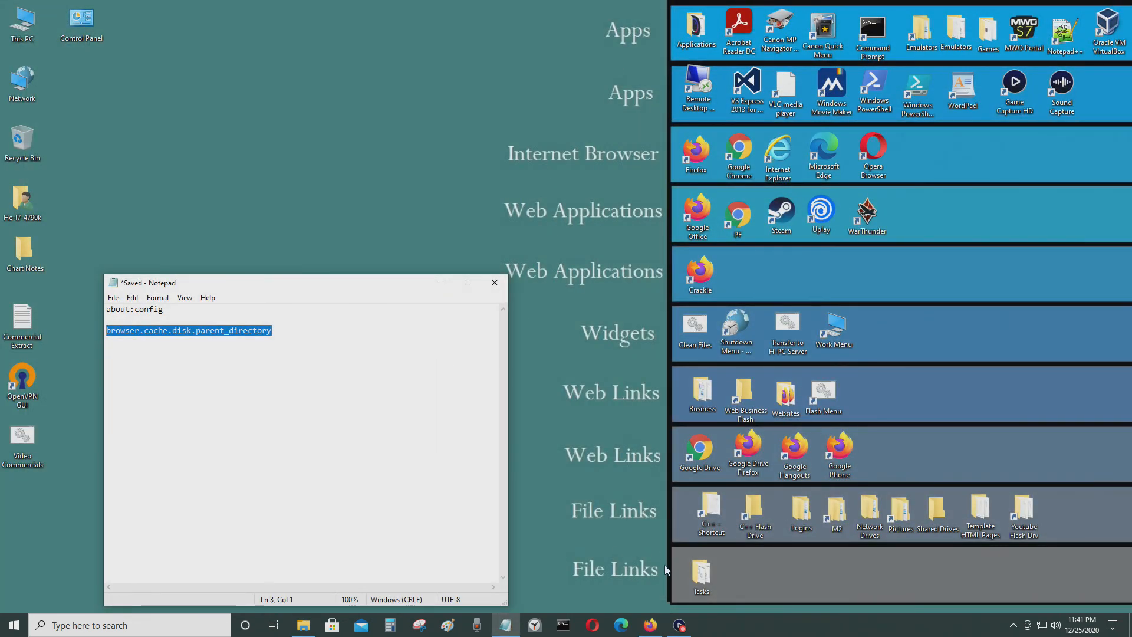
pyautogui.click(699, 573)
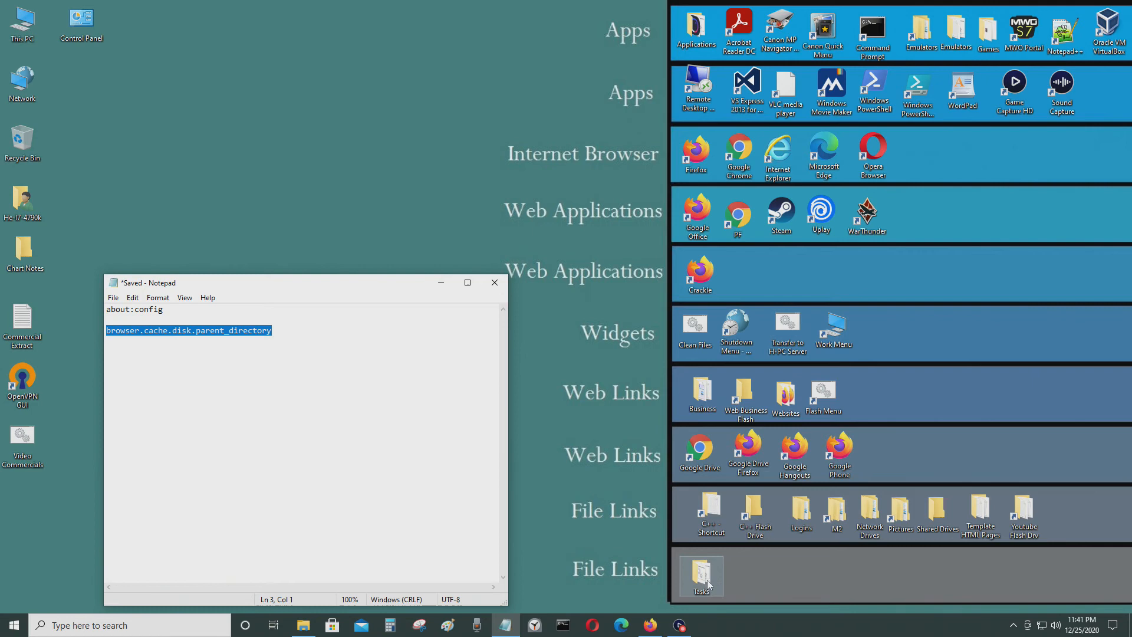
pyautogui.moveTo(649, 624)
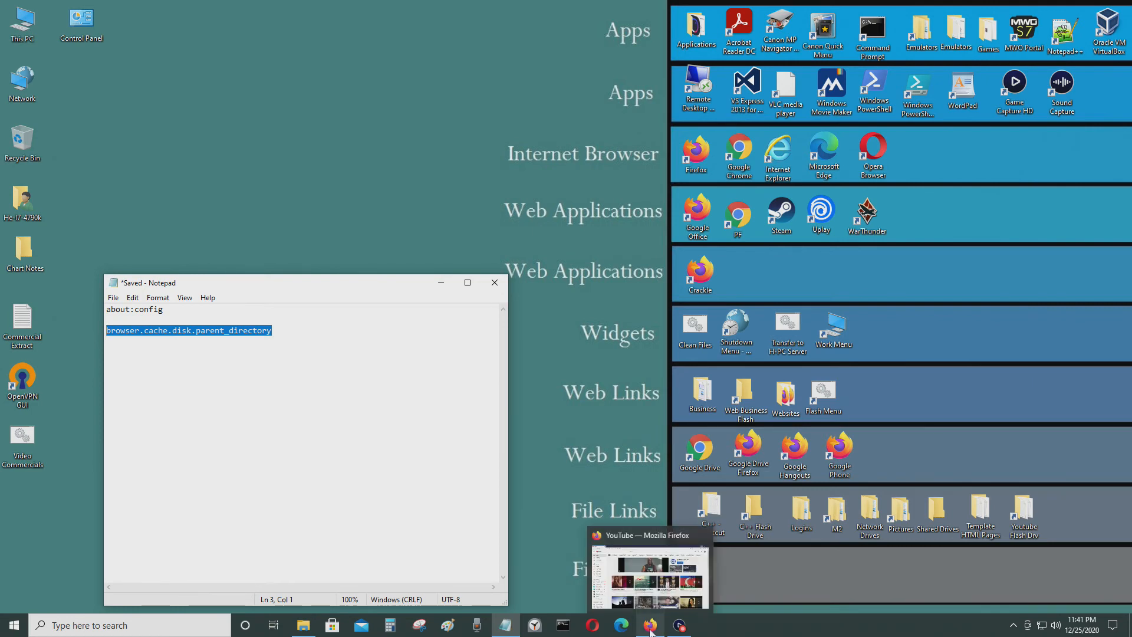
# Return to Firefox and open the cache parent directory value, now the AppData path, for editing.
pyautogui.click(649, 624)
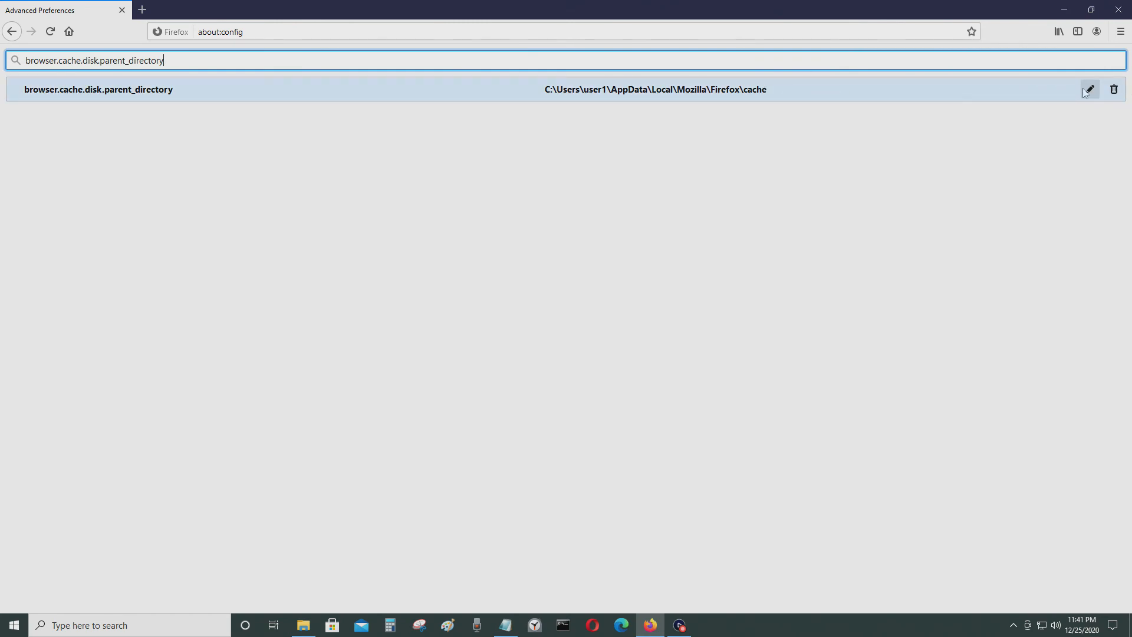
pyautogui.click(1090, 90)
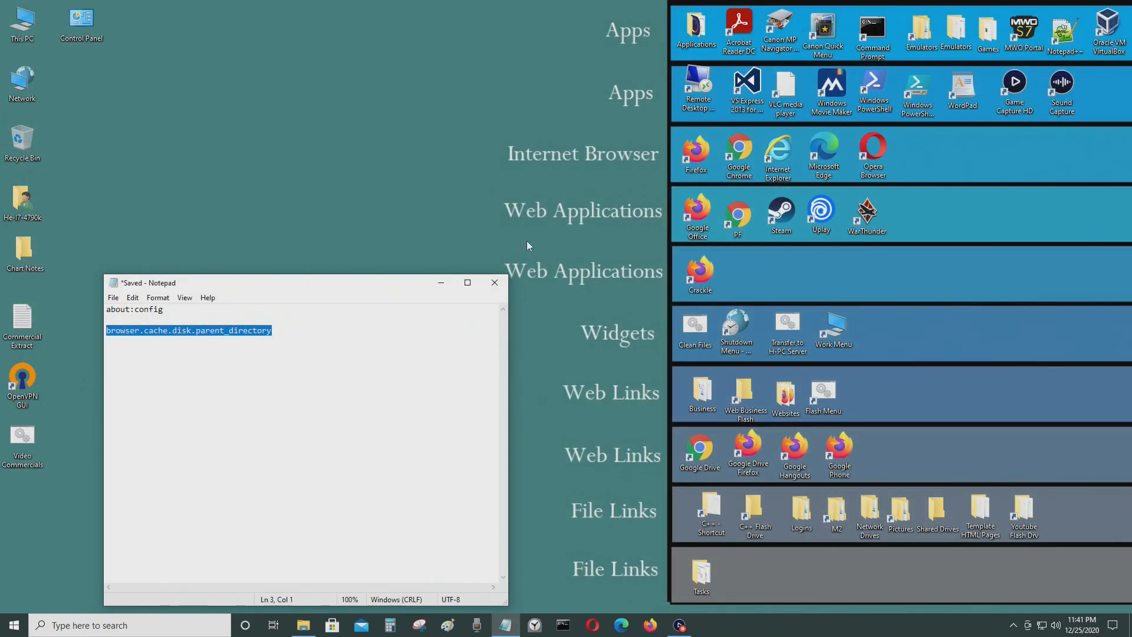
pyautogui.moveTo(573, 253)
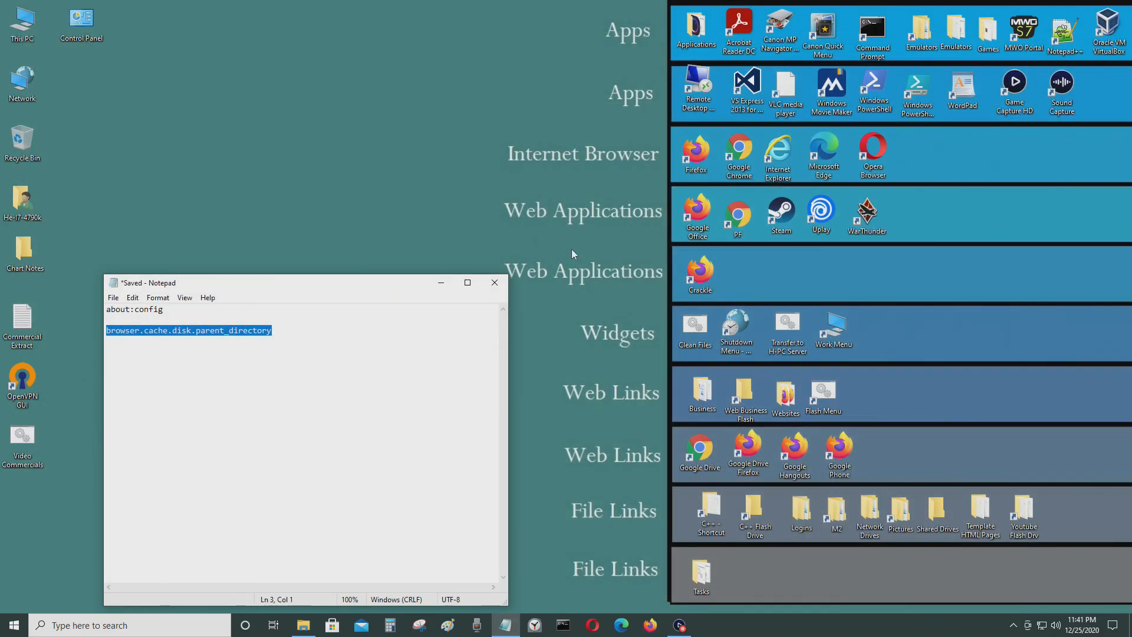
pyautogui.moveTo(492, 456)
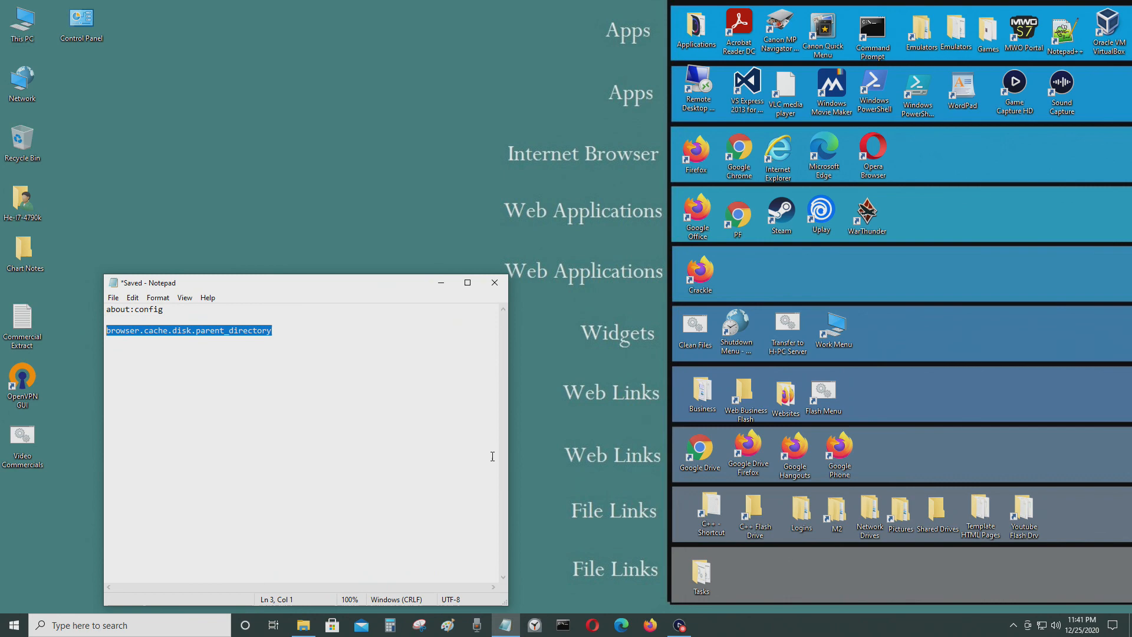